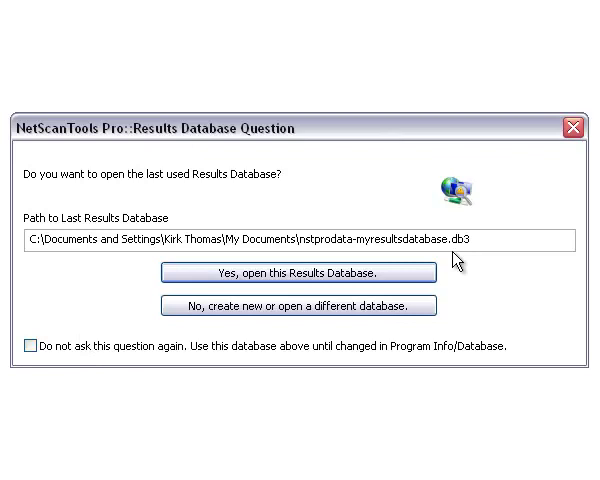
mouse_move(250, 240)
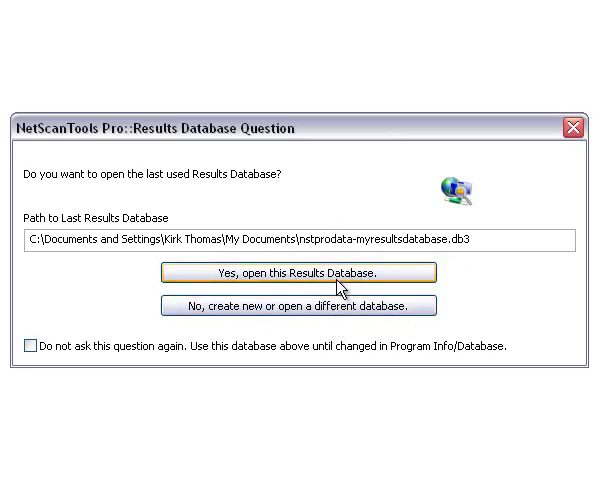
mouse_move(164, 351)
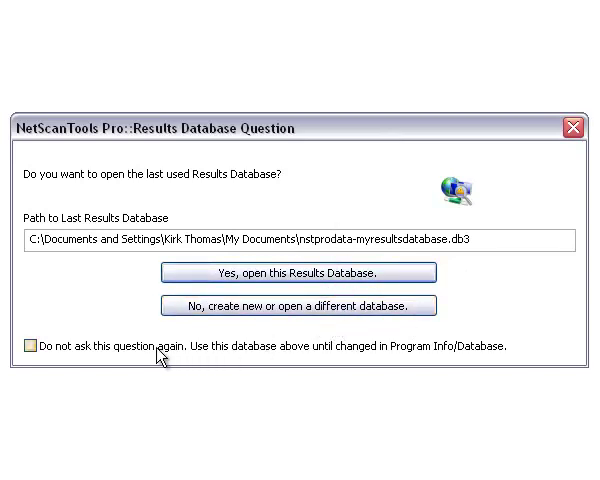
- Open the last used results database and suppress the startup question from now on
click(27, 346)
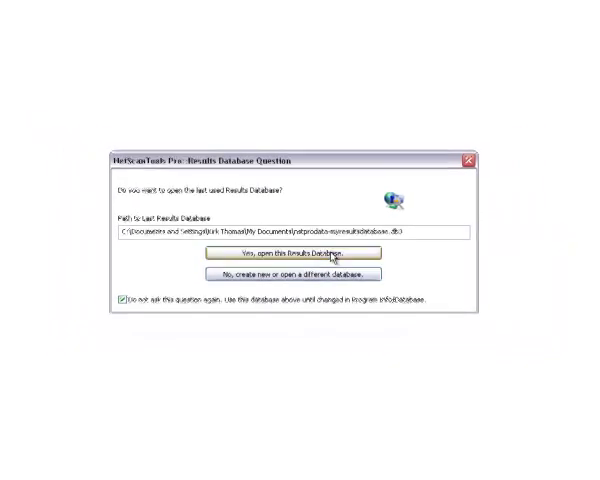
click(288, 257)
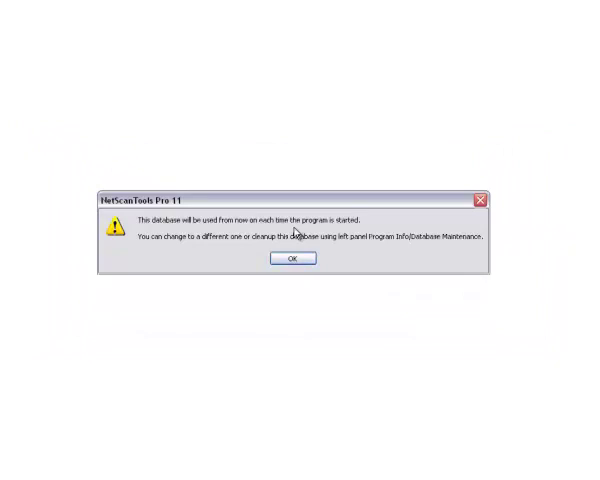
click(287, 258)
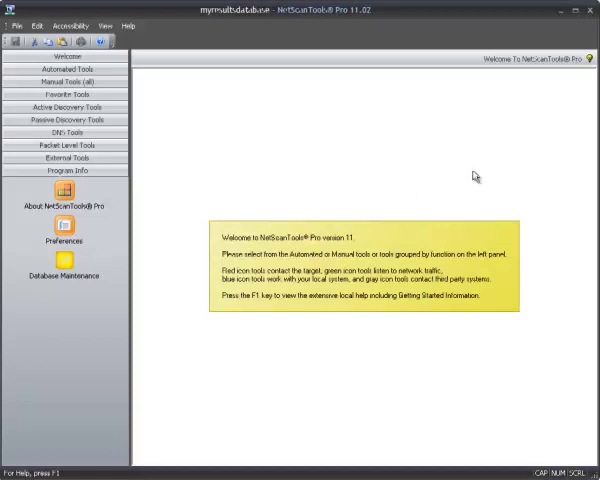
click(589, 11)
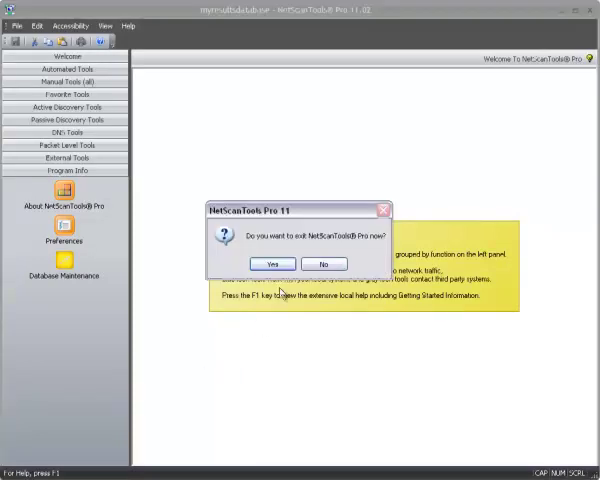
click(270, 264)
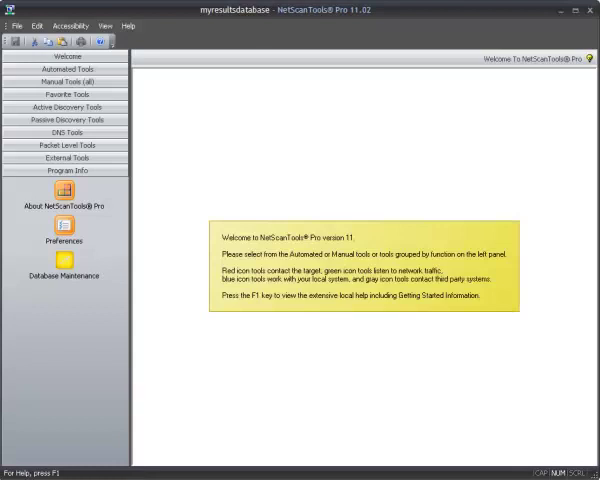
mouse_move(245, 262)
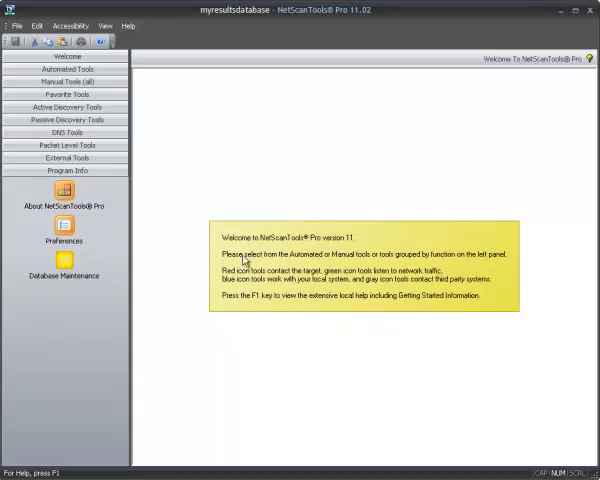
mouse_move(252, 260)
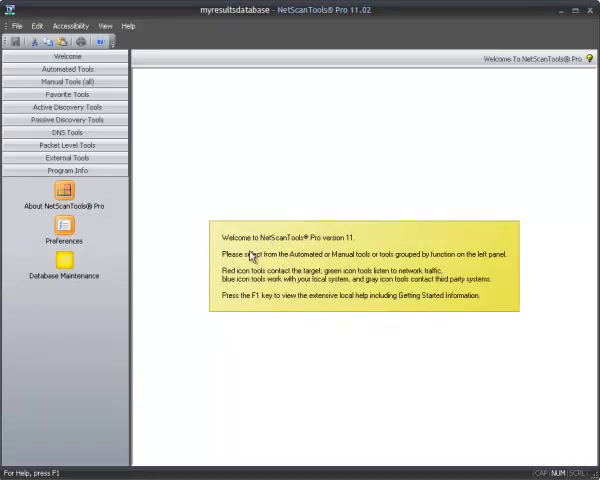
- On Database Maintenance, stop myresultsdatabase from always opening on startup
click(64, 270)
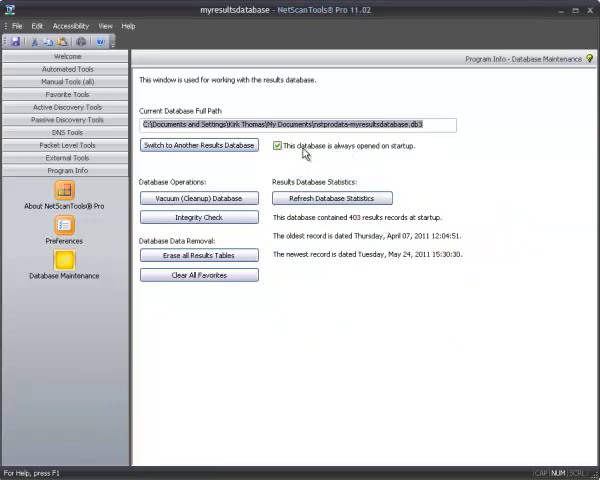
click(278, 145)
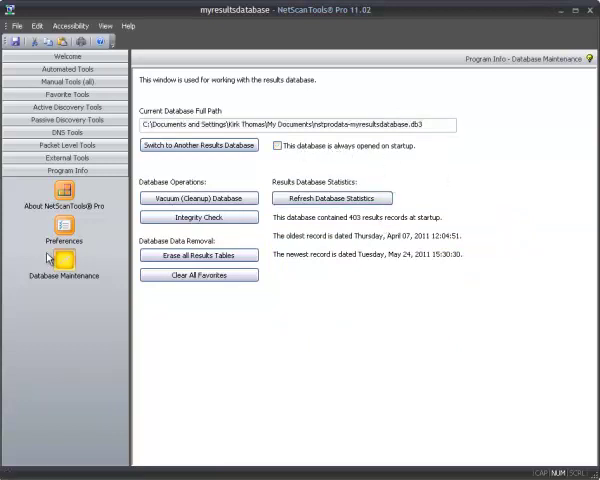
mouse_move(70, 283)
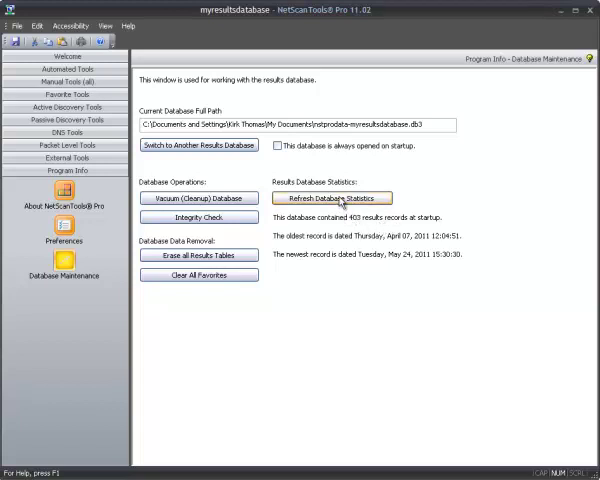
mouse_move(375, 248)
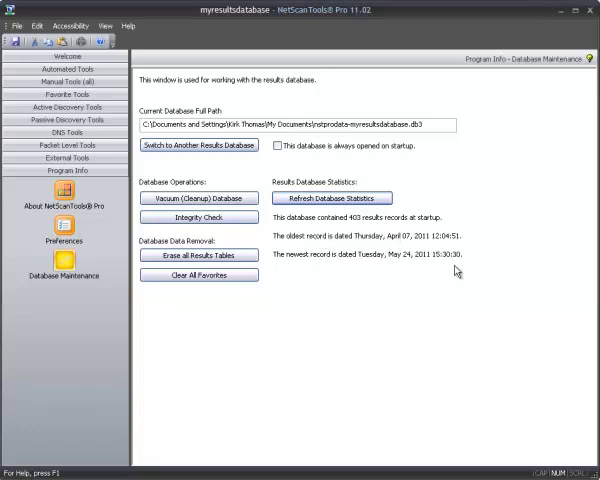
mouse_move(454, 271)
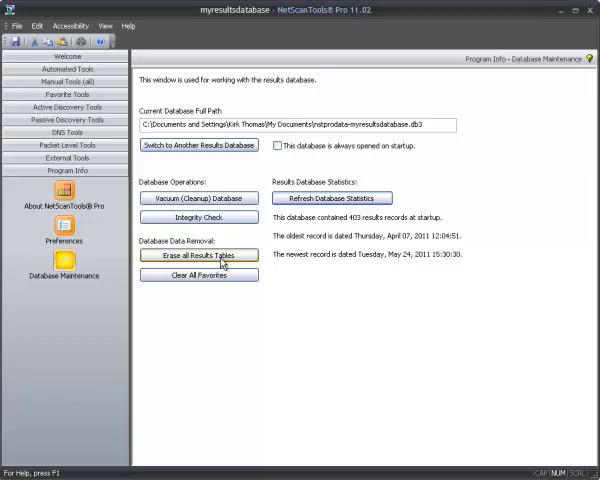
mouse_move(300, 298)
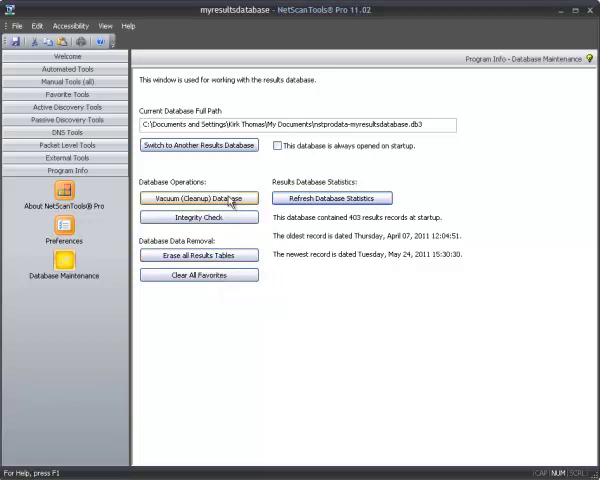
mouse_move(198, 197)
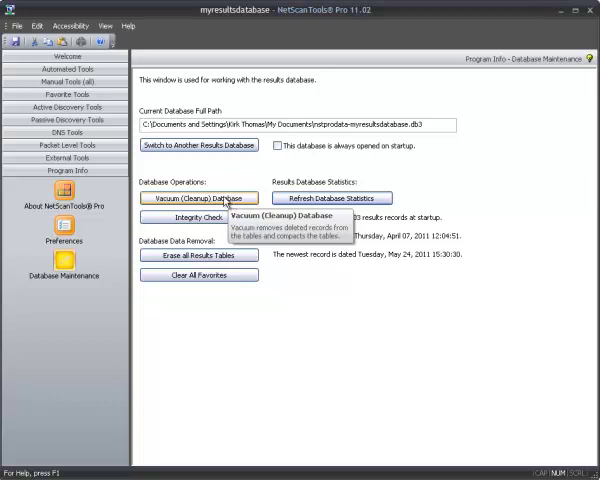
mouse_move(197, 217)
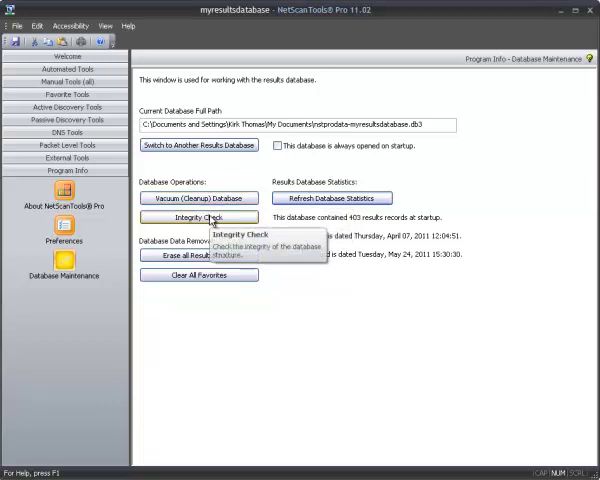
mouse_move(380, 150)
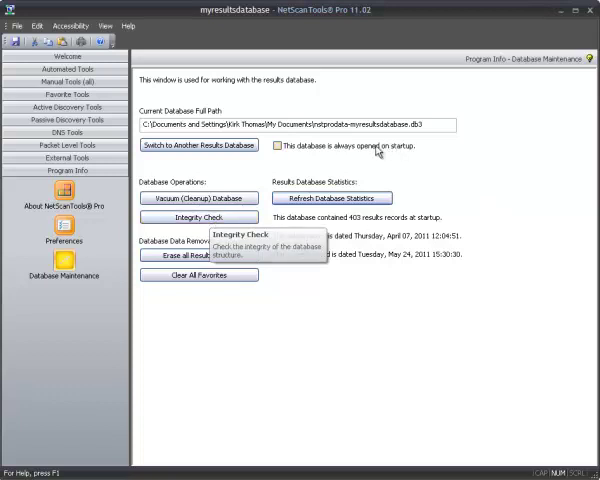
mouse_move(287, 160)
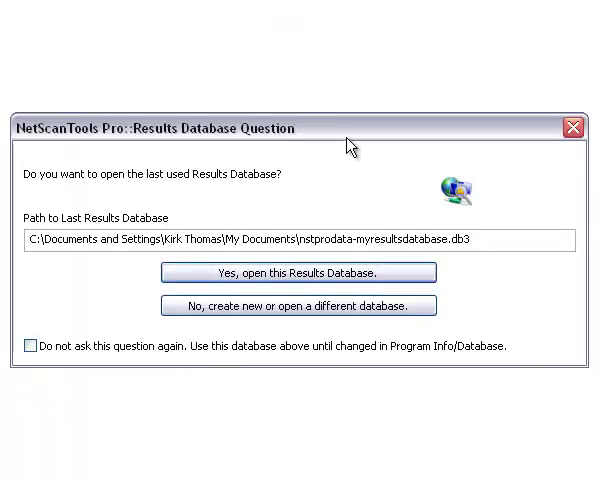
mouse_move(218, 163)
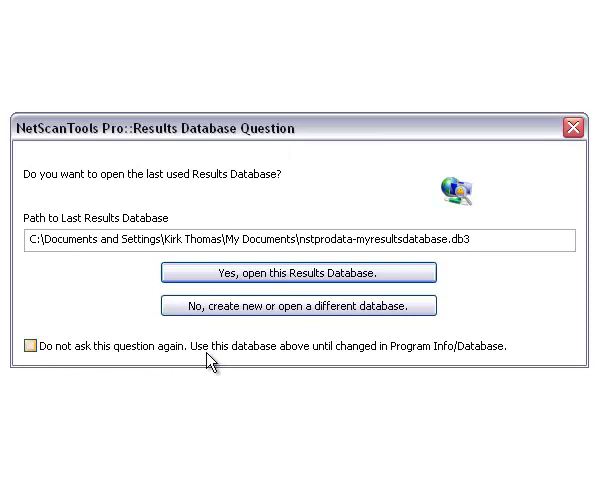
- After restart, reopen the last used results database from the startup question
click(298, 272)
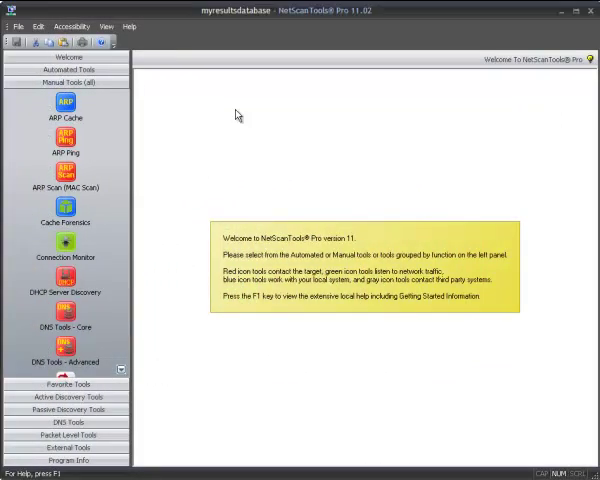
mouse_move(193, 155)
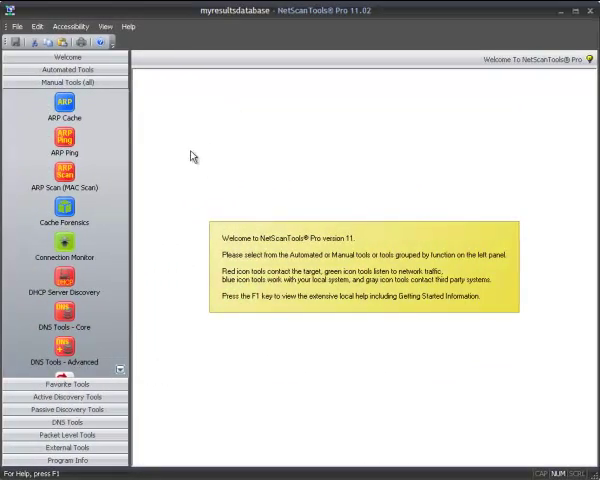
mouse_move(174, 293)
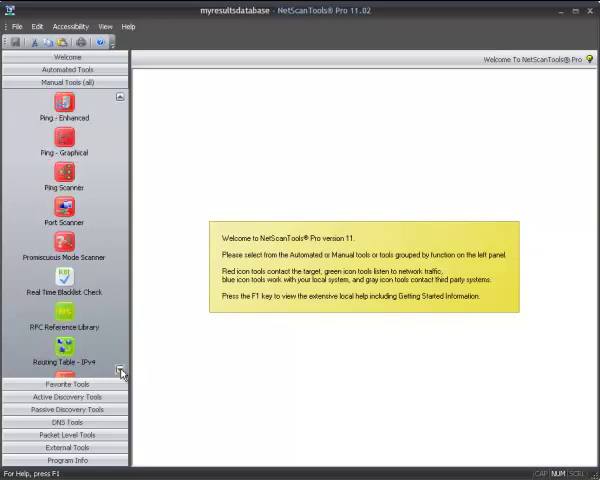
scroll(down, 3)
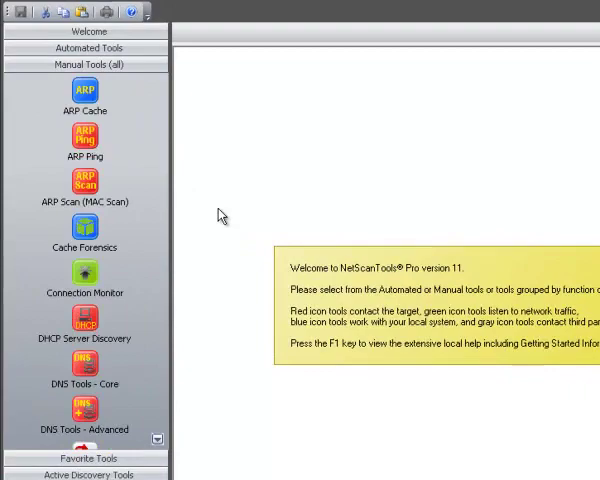
mouse_move(232, 212)
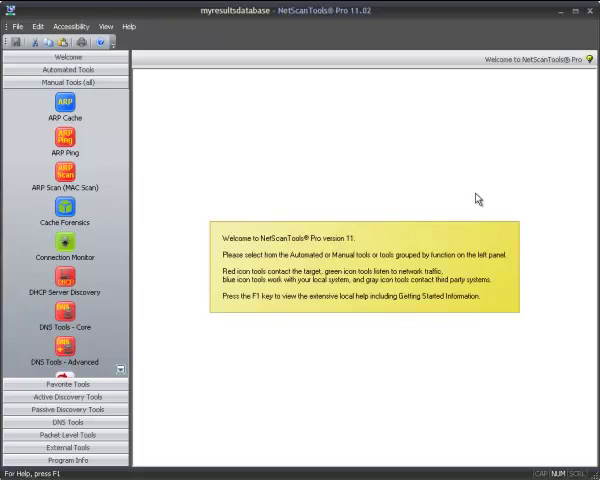
mouse_move(118, 131)
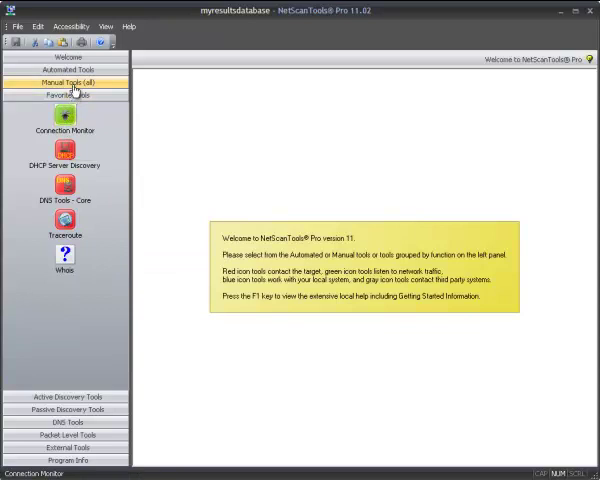
- Add DNS Tools - Advanced to favorites and show the Favorite Tools list
click(66, 83)
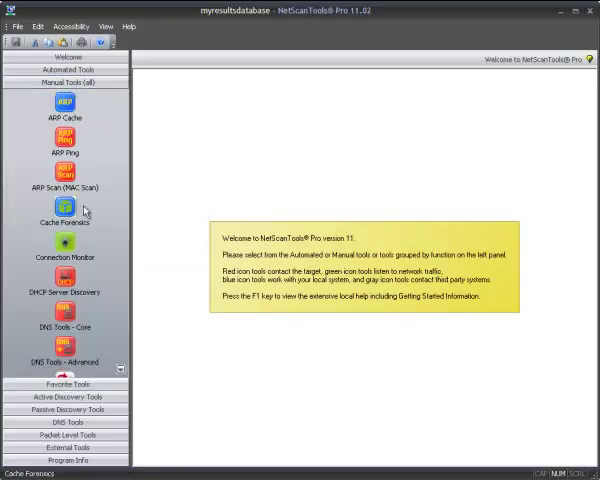
mouse_move(64, 311)
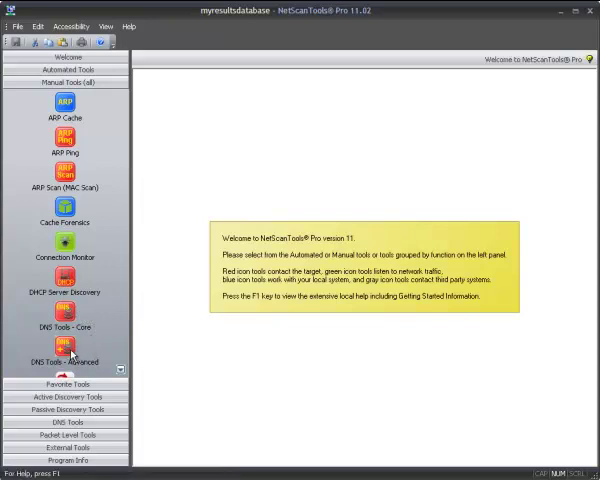
click(64, 361)
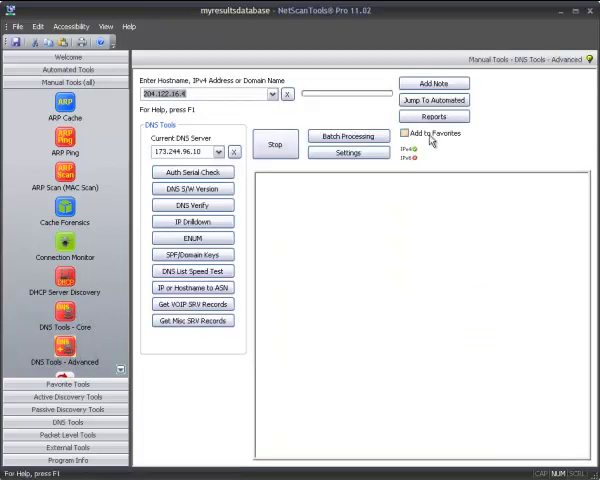
click(409, 133)
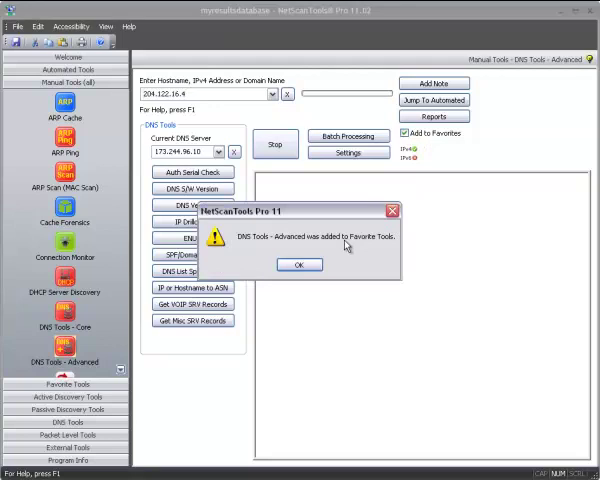
click(299, 264)
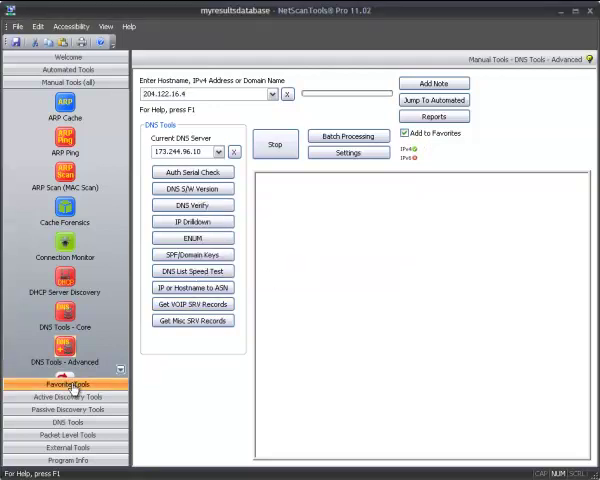
click(64, 384)
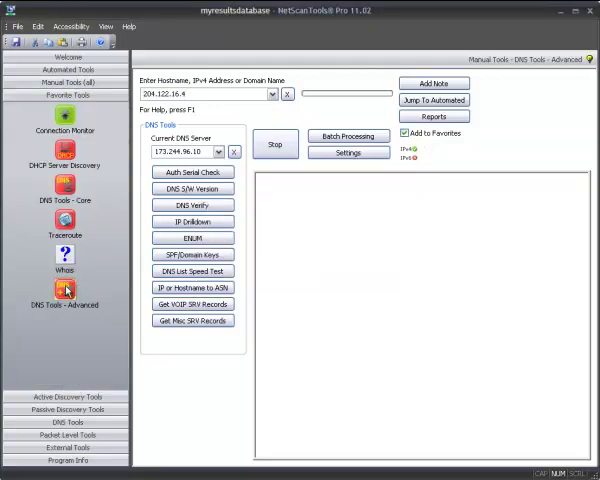
mouse_move(65, 155)
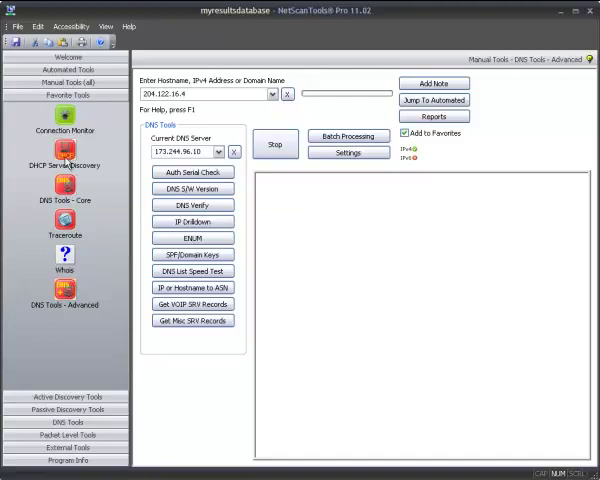
- Remove DHCP Server Discovery from the favorite tools
click(64, 150)
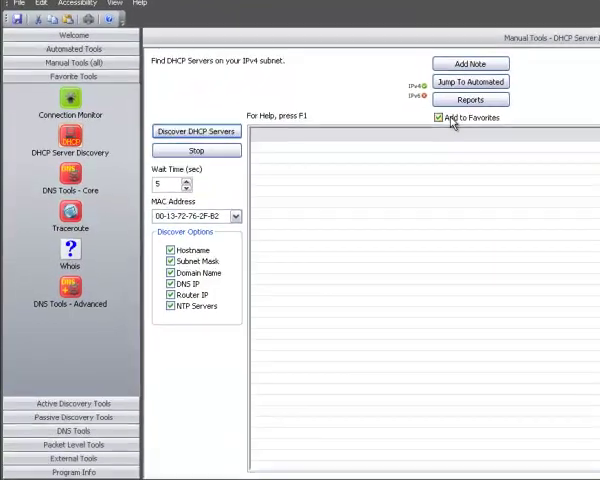
click(432, 117)
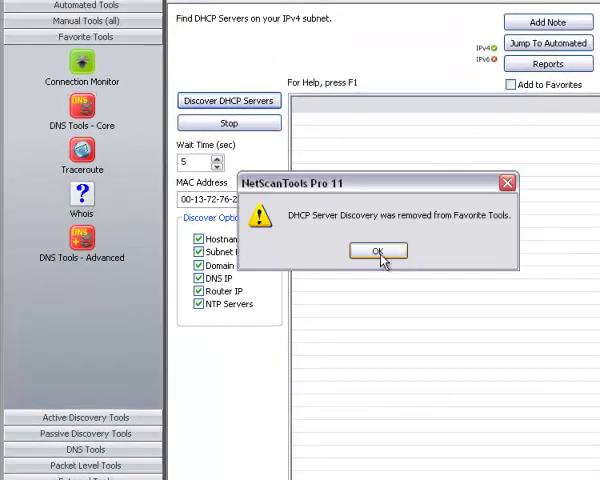
click(377, 250)
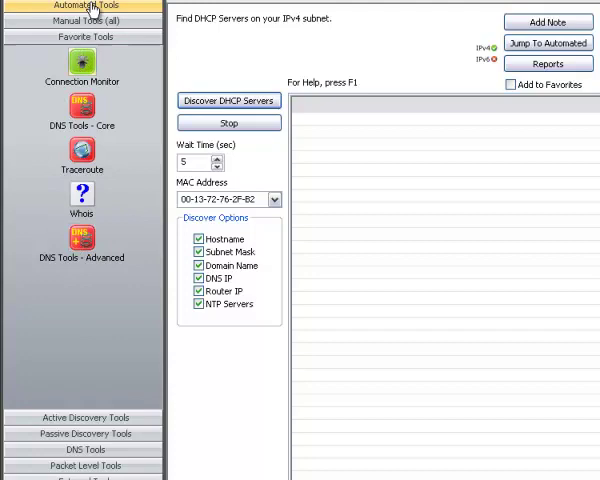
- Add Cache Forensics to favorites, then launch Connection Monitor from the Favorite Tools list
click(85, 20)
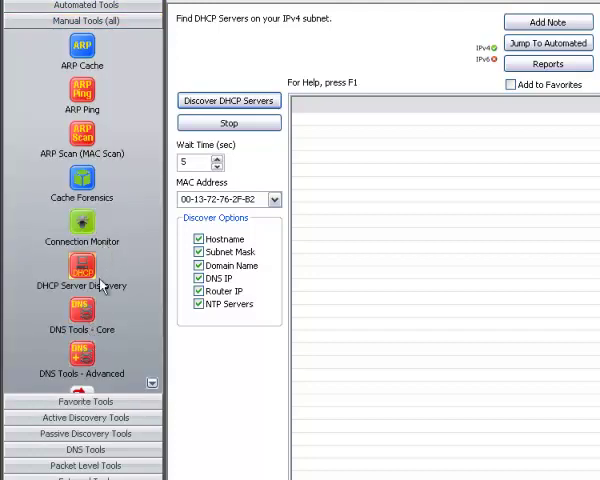
click(82, 185)
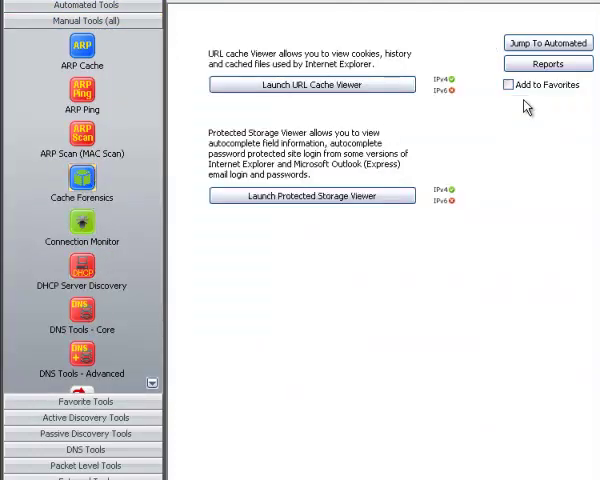
click(509, 84)
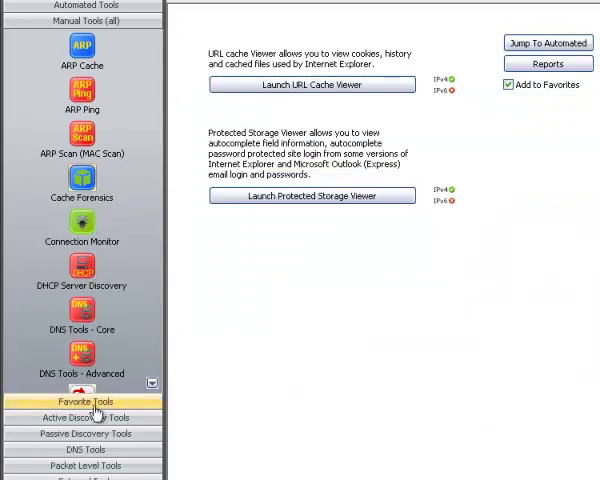
click(85, 401)
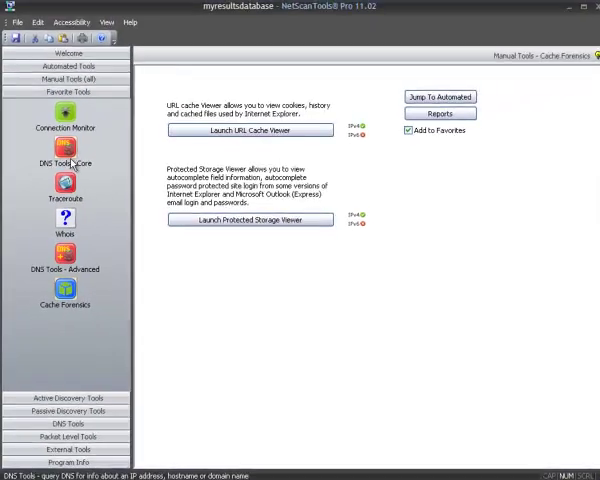
click(64, 118)
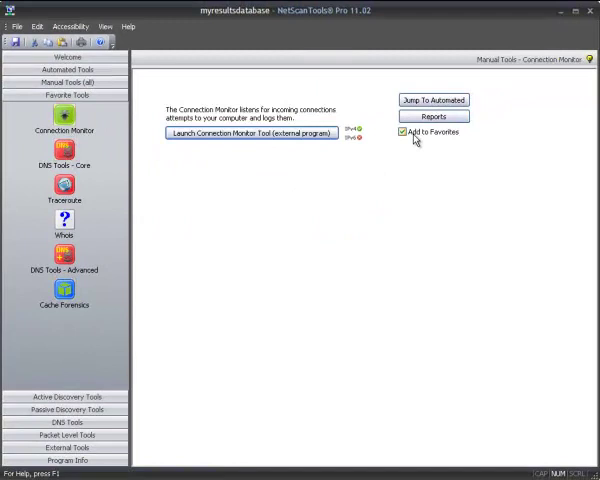
- Remove Connection Monitor from favorites and return to the full Manual Tools list
click(401, 131)
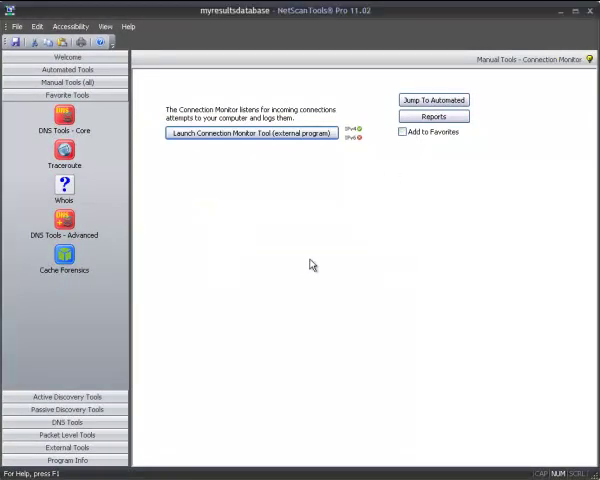
mouse_move(165, 322)
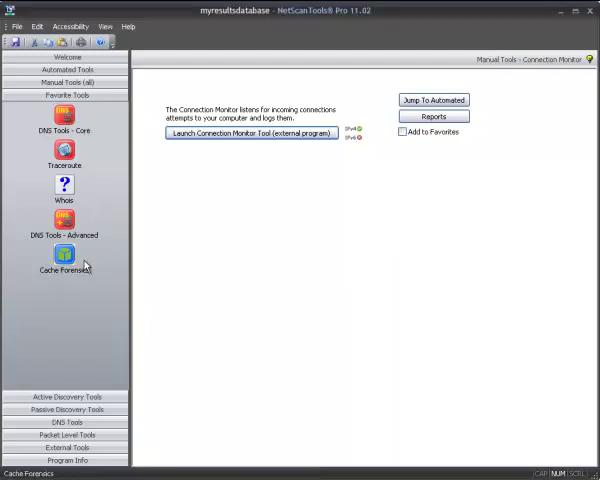
click(66, 94)
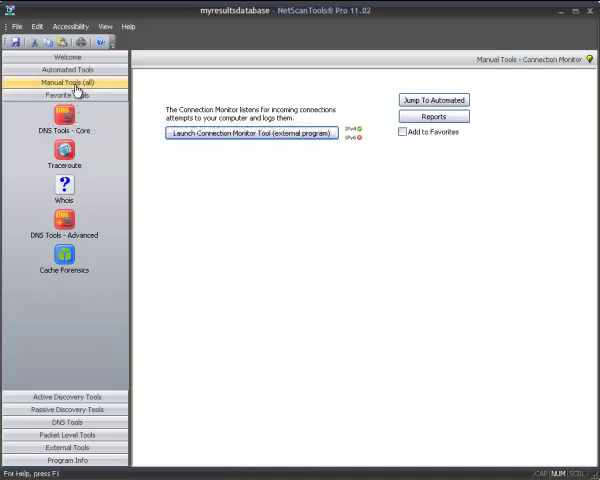
click(66, 82)
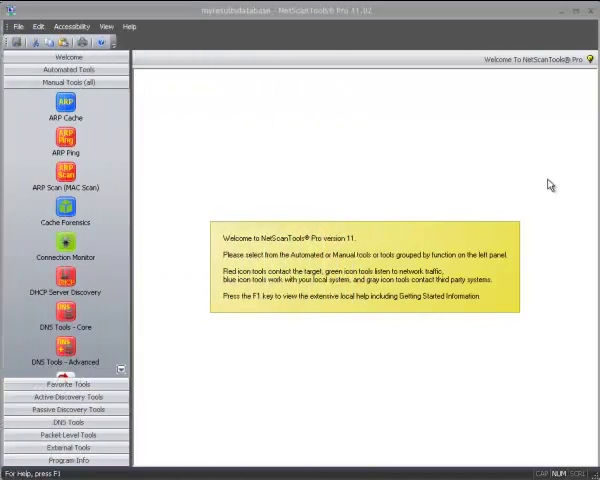
mouse_move(465, 162)
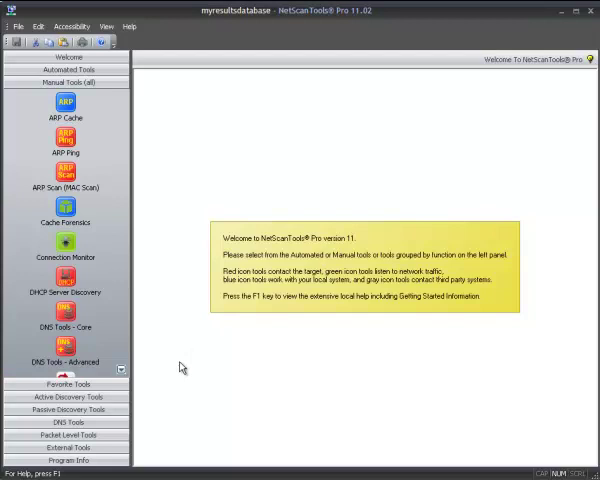
mouse_move(313, 203)
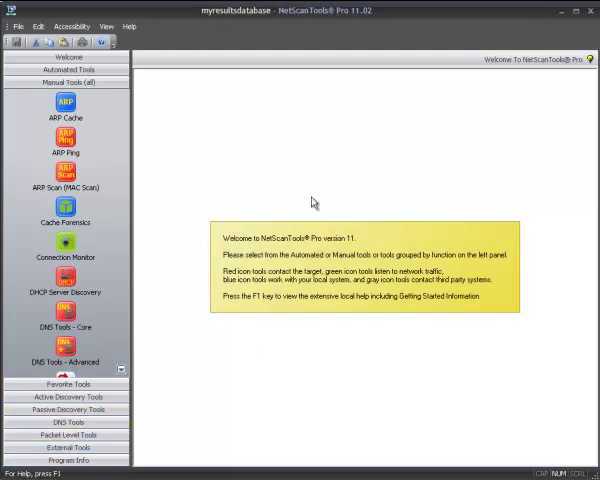
mouse_move(407, 56)
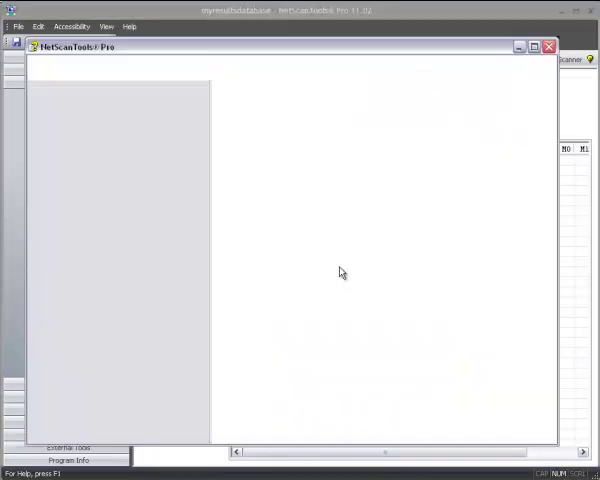
- Close the Promiscuous Mode Scanner help window, returning to the tool
click(129, 26)
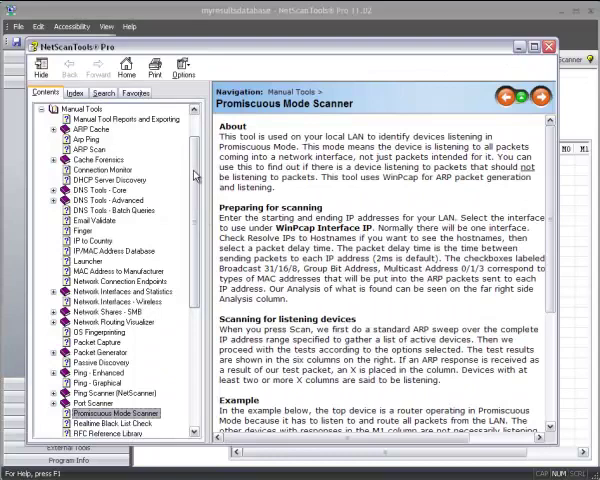
click(122, 119)
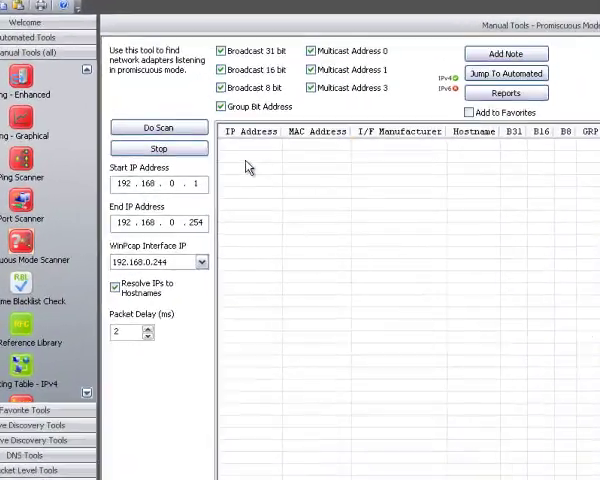
click(505, 92)
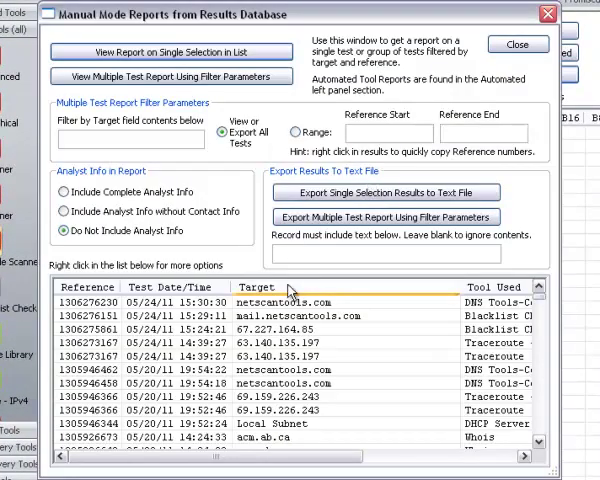
mouse_move(300, 308)
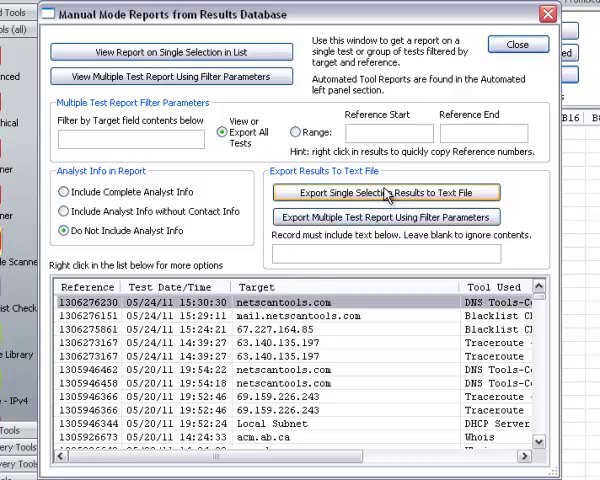
mouse_move(370, 254)
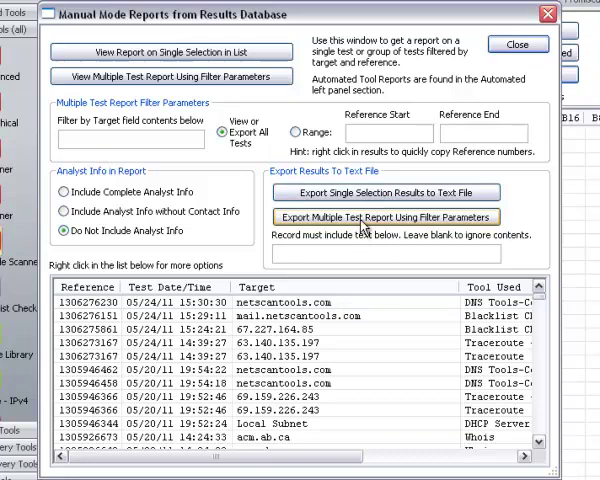
click(386, 217)
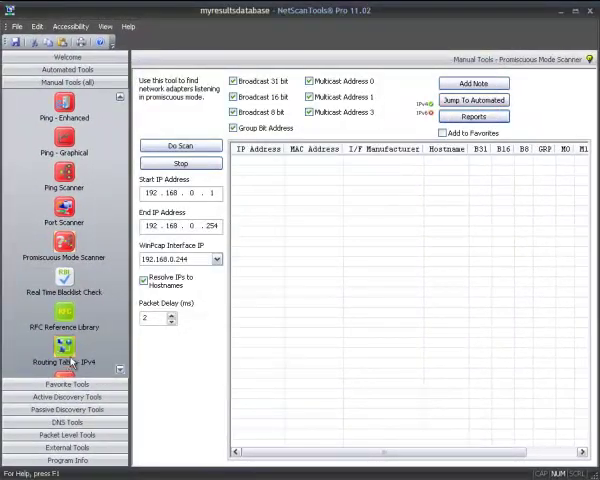
- Show the IPv4 Routing Table listing routes 0–16 with destinations, netmasks, gateways and interfaces
click(66, 356)
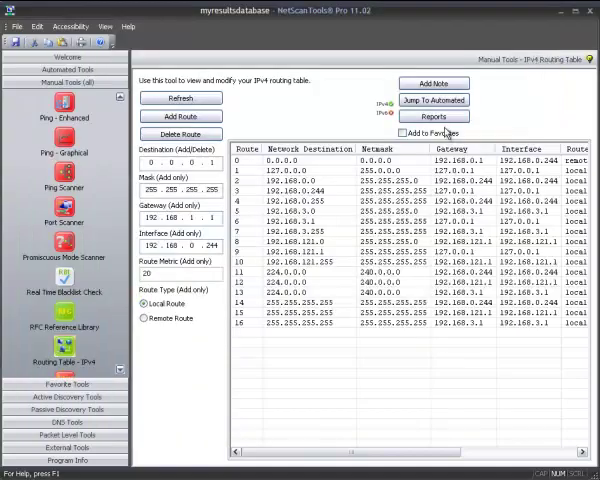
click(433, 117)
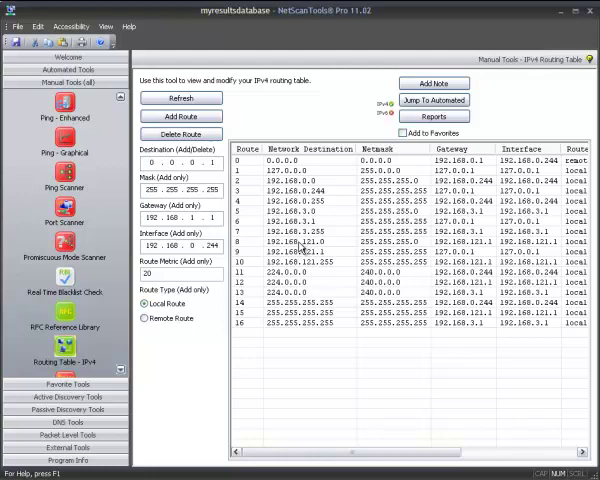
mouse_move(340, 295)
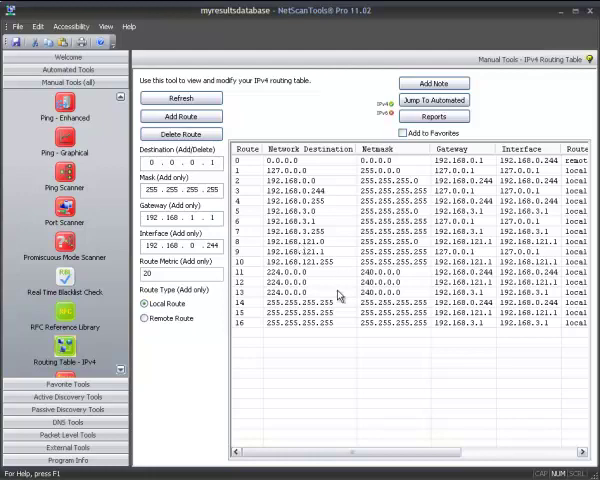